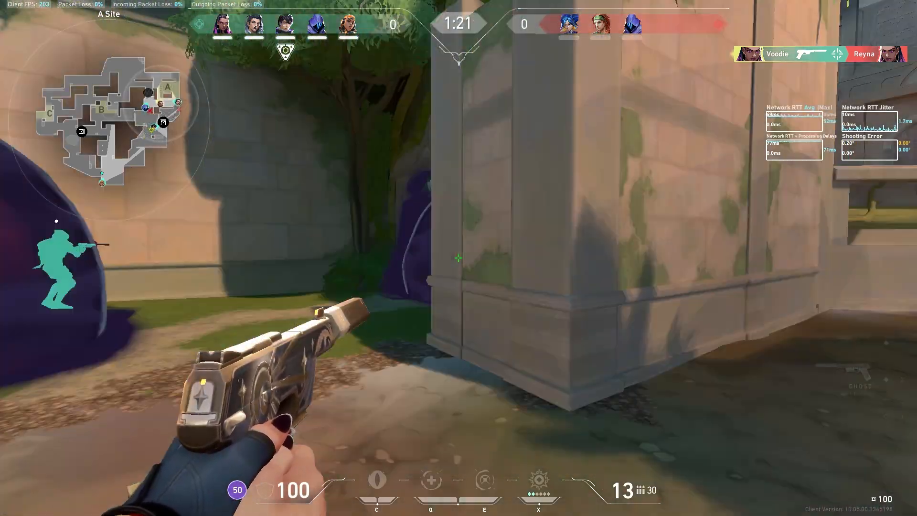
- Leave the Valorant footage and open NVIDIA Control Panel from the desktop right-click menu
{"action": "left_click", "coordinate": [459, 258]}
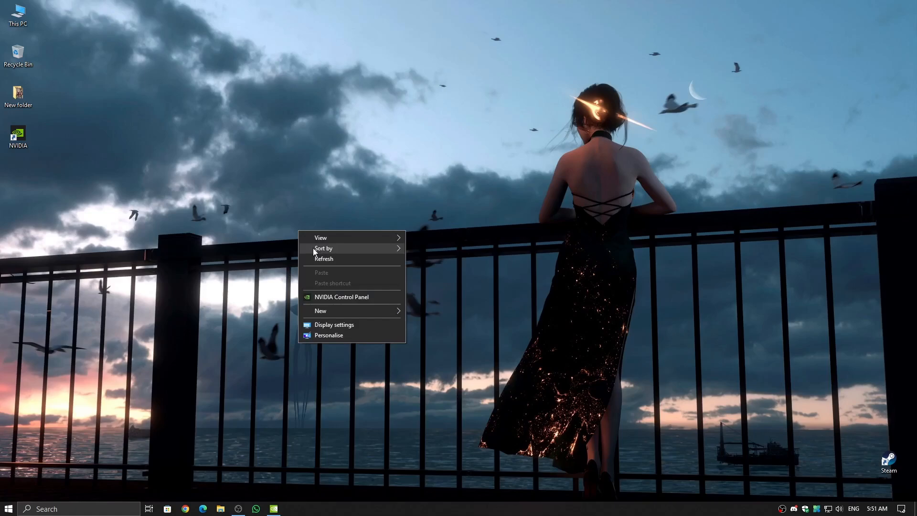
{"action": "left_click", "coordinate": [324, 258]}
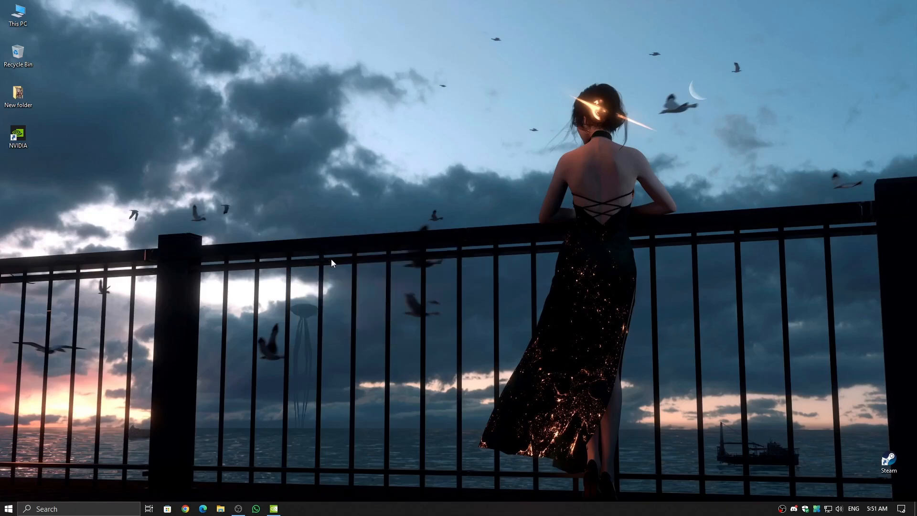
{"action": "right_click", "coordinate": [331, 263]}
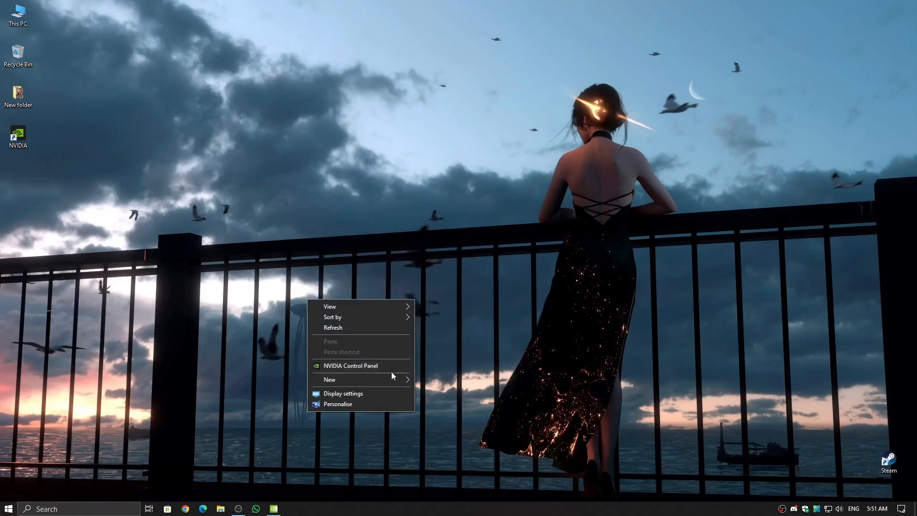
{"action": "left_click", "coordinate": [350, 365]}
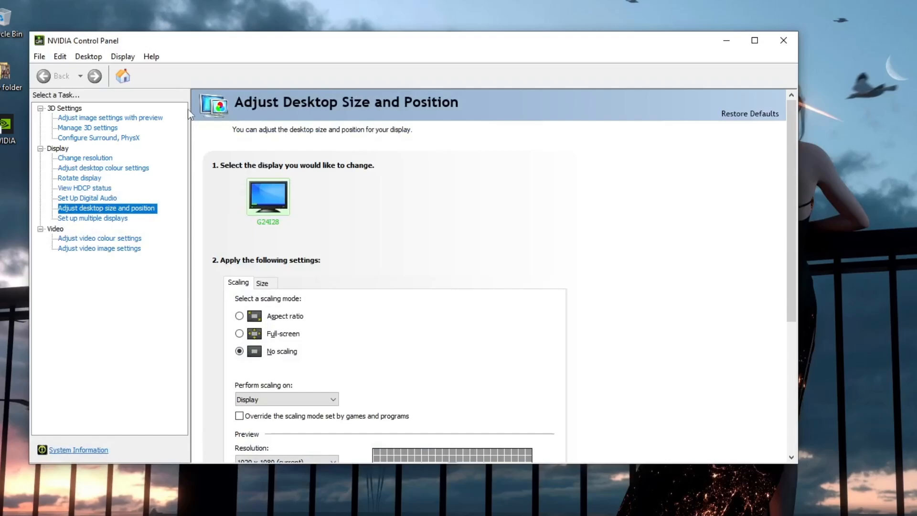
- Go to Manage 3D Settings and expand the global Shader Cache Size options list
{"action": "left_click", "coordinate": [88, 128]}
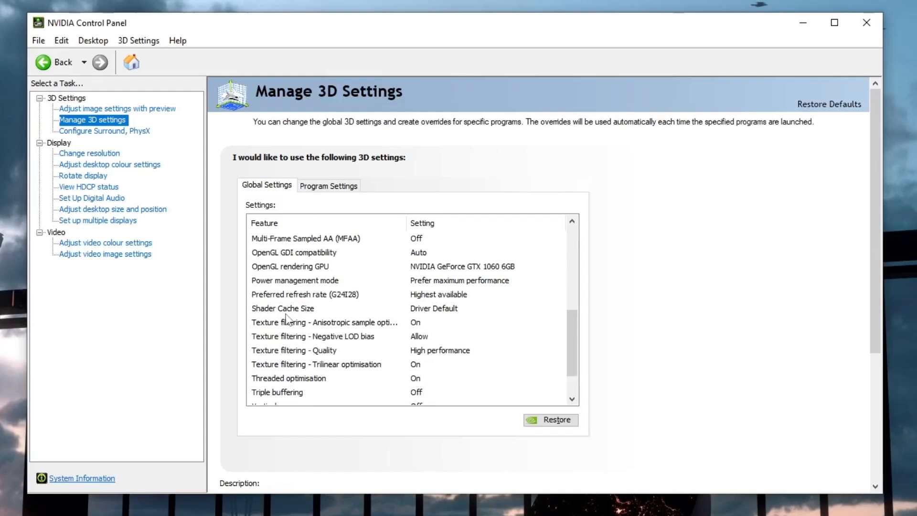
{"action": "left_click", "coordinate": [293, 309]}
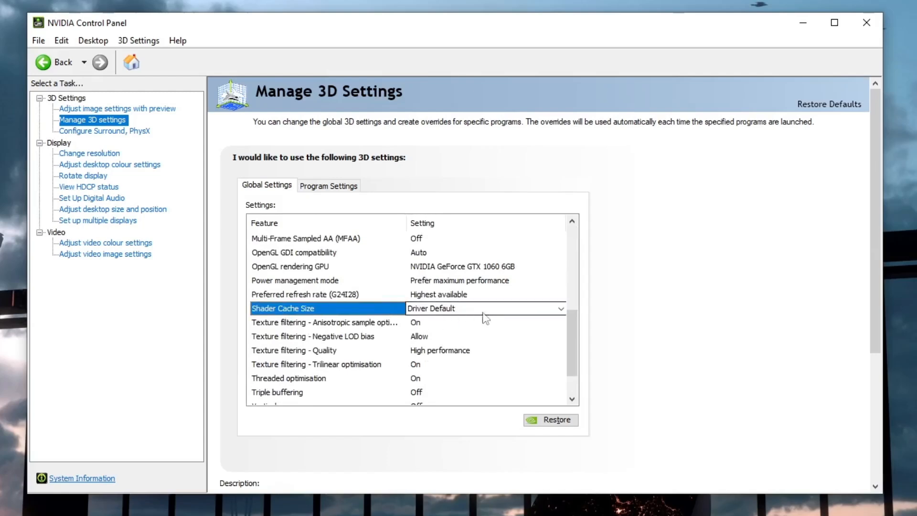
{"action": "left_click", "coordinate": [559, 308]}
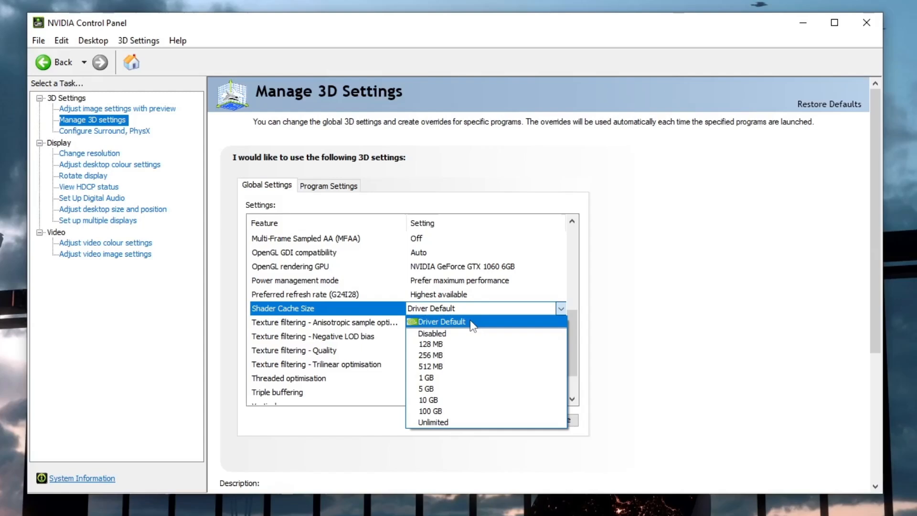
{"action": "mouse_move", "coordinate": [462, 423]}
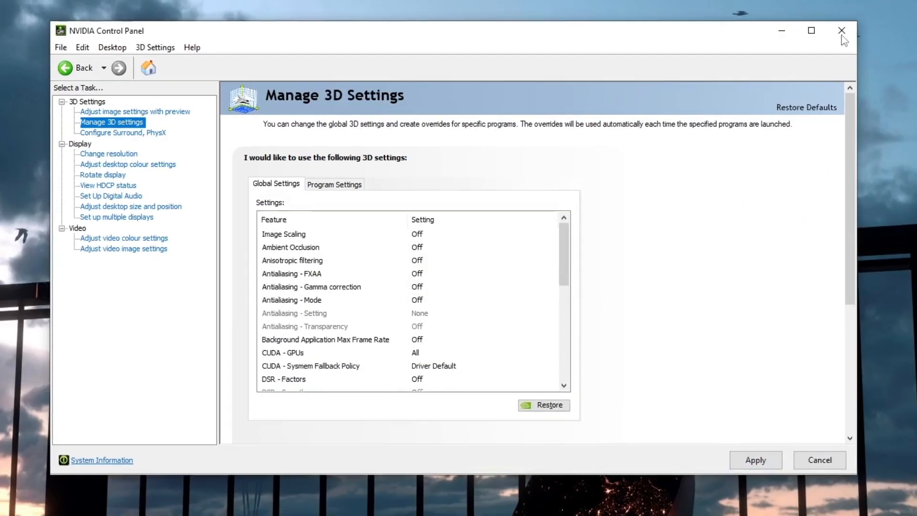
- Close the NVIDIA Control Panel window and click back into the Valorant match
{"action": "left_click", "coordinate": [842, 30]}
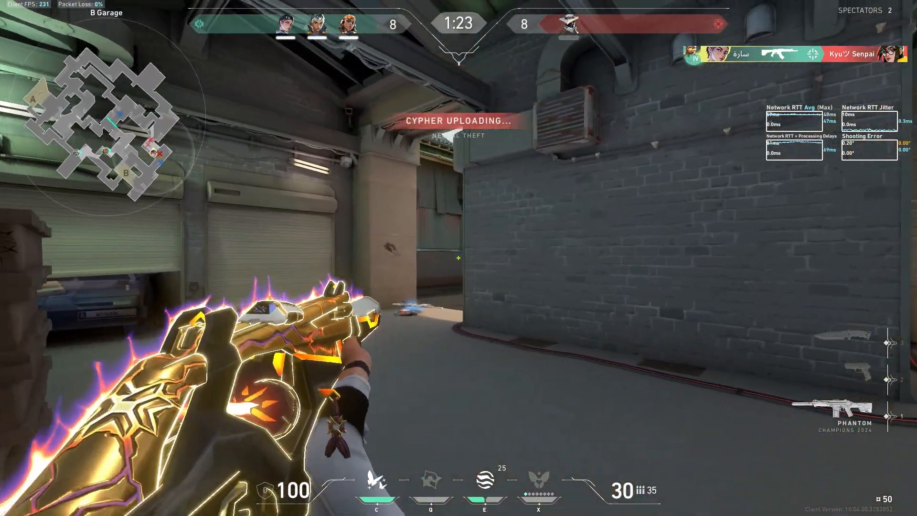
{"action": "left_click", "coordinate": [458, 258]}
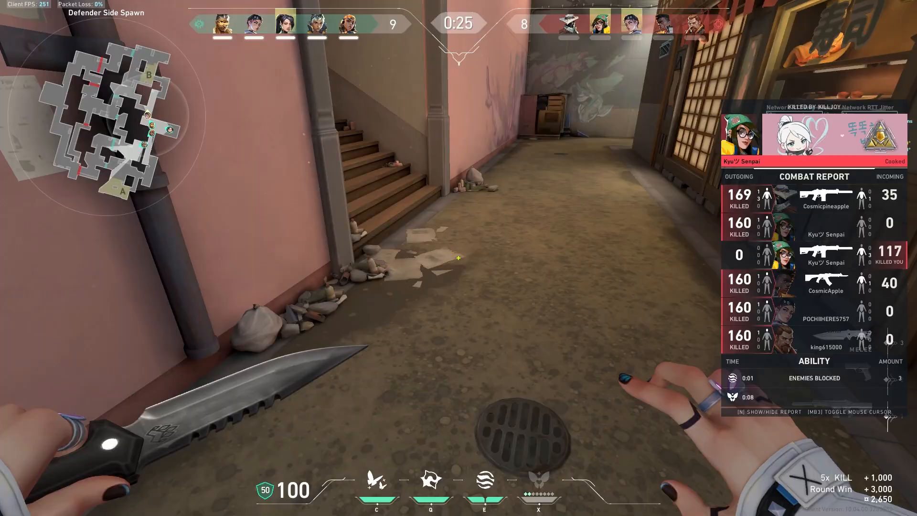
- Run sysdm.cpl and go through Advanced > Performance > Advanced to the virtual memory Change dialog
{"action": "key", "text": "Win+r"}
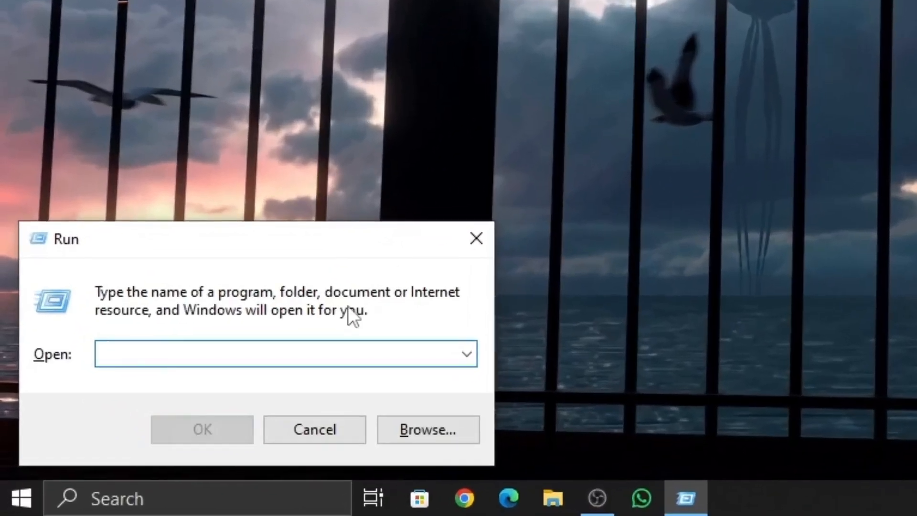
{"action": "type", "text": "sysdm.cpl"}
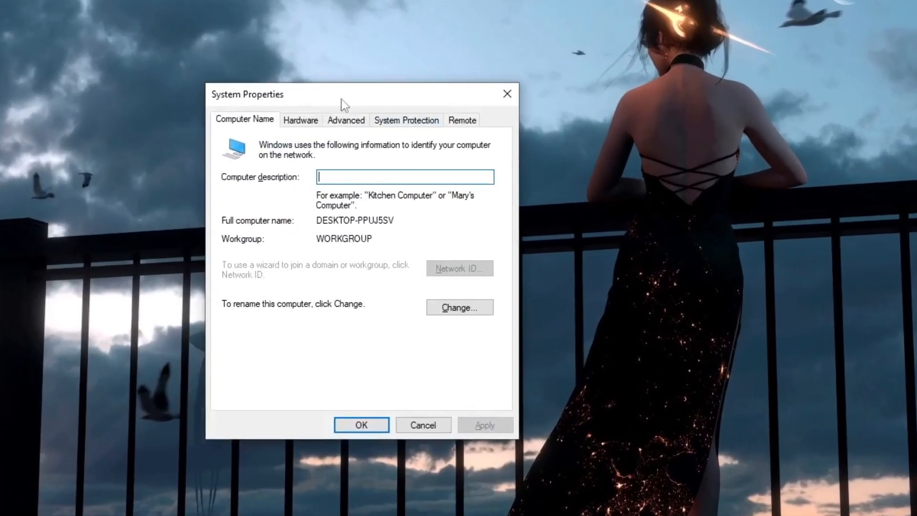
{"action": "left_click", "coordinate": [346, 120]}
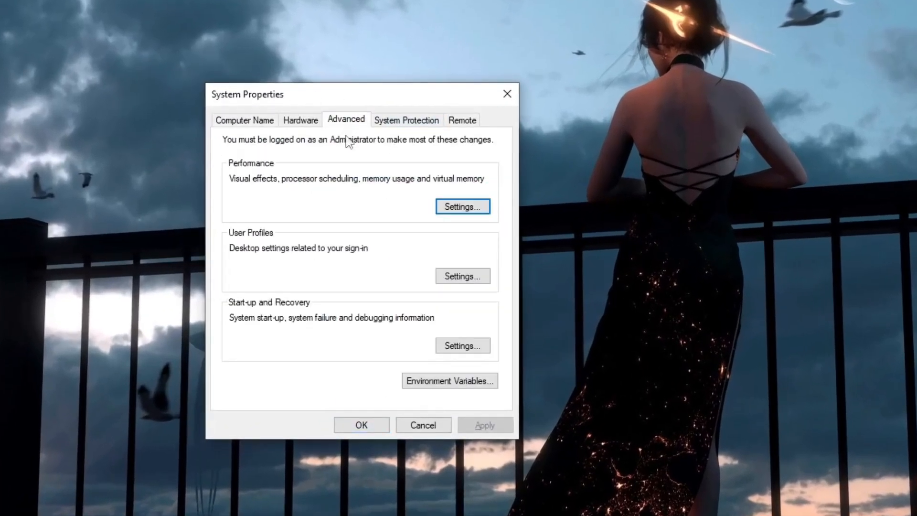
{"action": "left_click", "coordinate": [462, 206]}
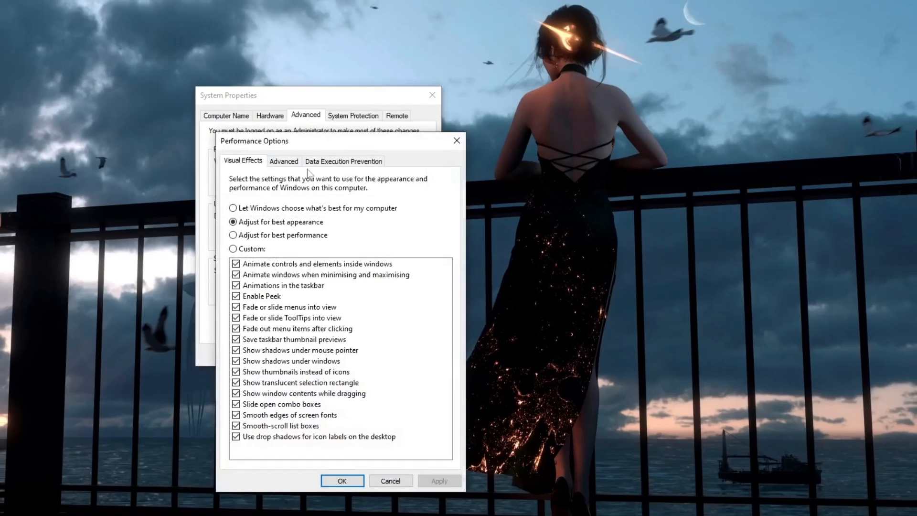
{"action": "left_click", "coordinate": [283, 161]}
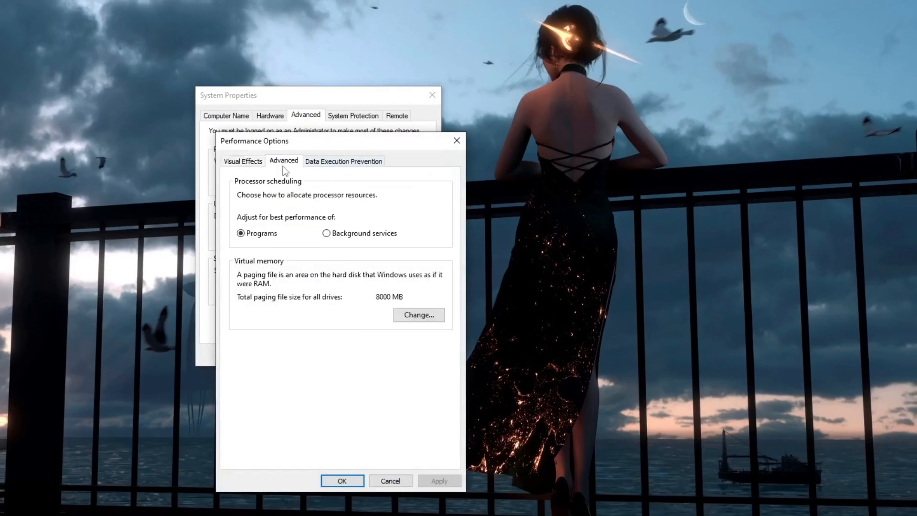
{"action": "left_click", "coordinate": [418, 315]}
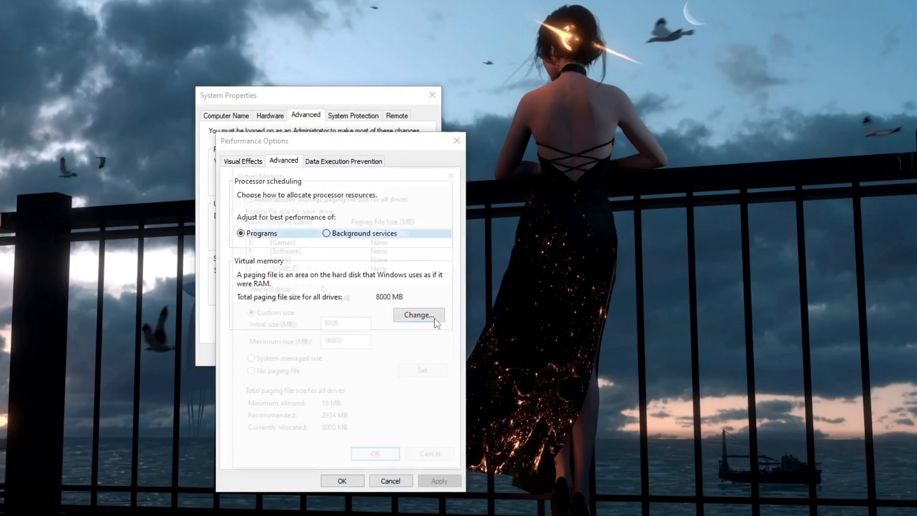
- Disable automatic paging file management, select the Games drive E: and choose Custom size
{"action": "left_click", "coordinate": [419, 315]}
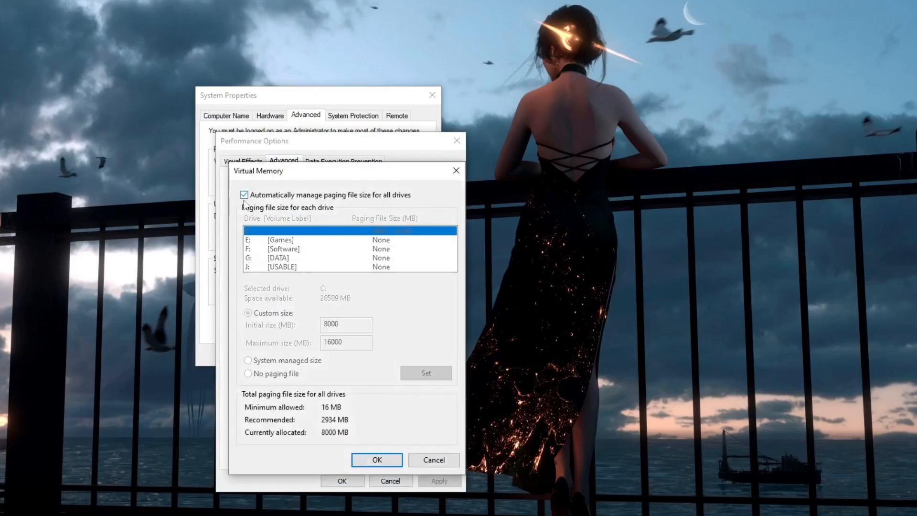
{"action": "left_click", "coordinate": [245, 195]}
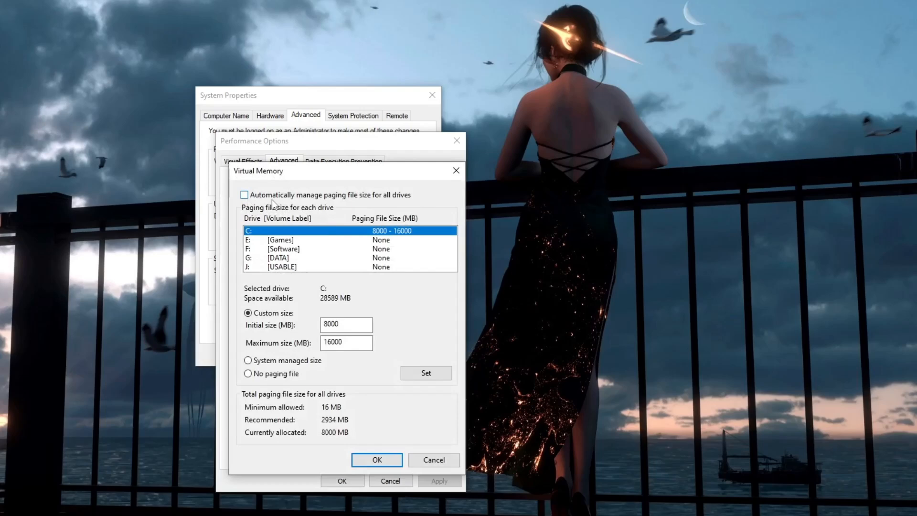
{"action": "mouse_move", "coordinate": [274, 312]}
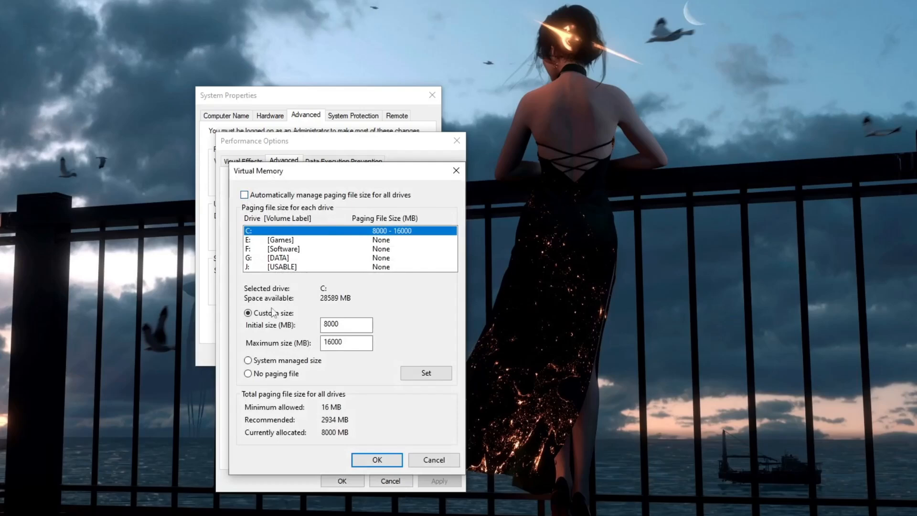
{"action": "left_click", "coordinate": [278, 257]}
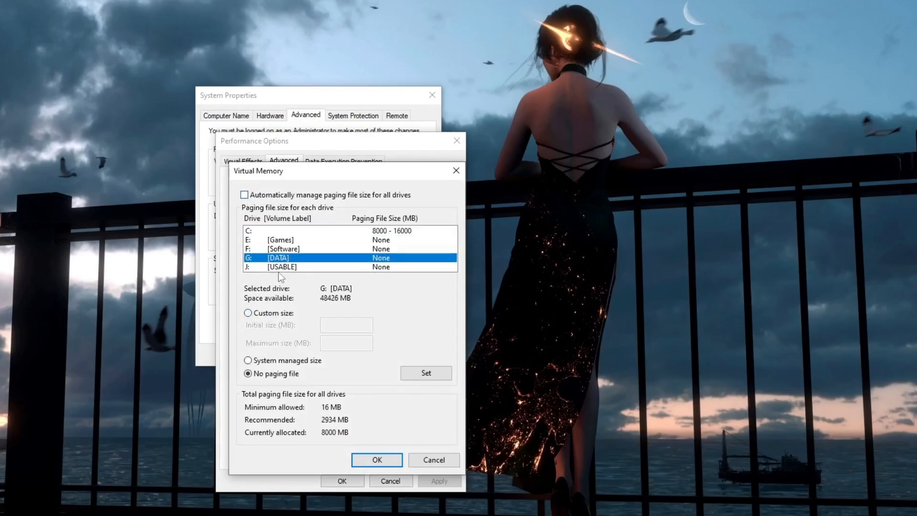
{"action": "left_click", "coordinate": [281, 240]}
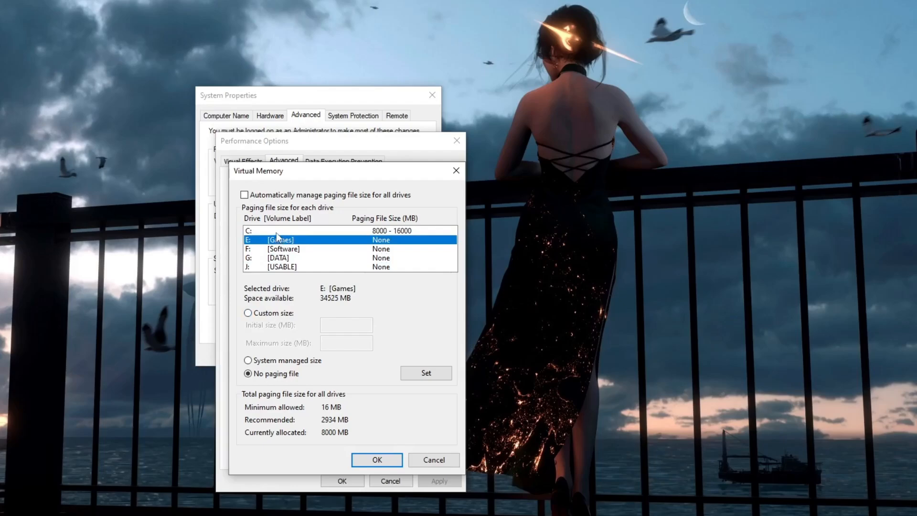
{"action": "mouse_move", "coordinate": [320, 229]}
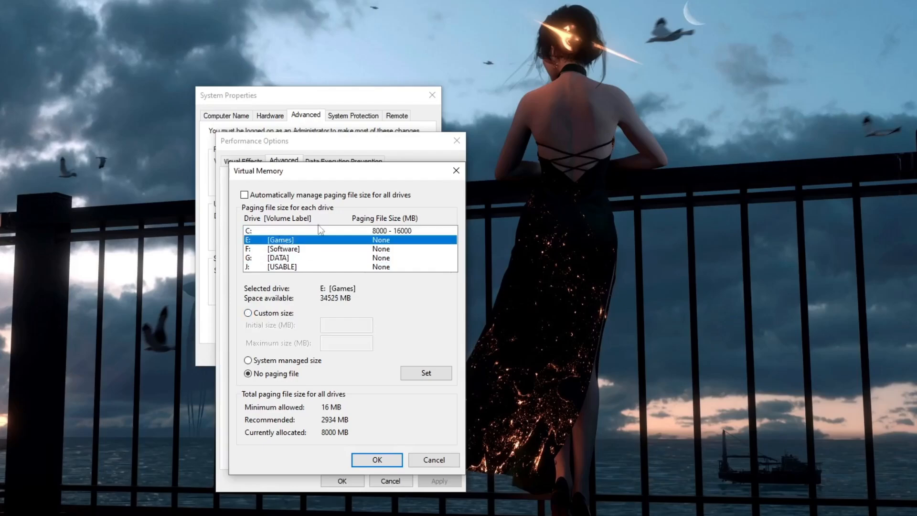
{"action": "left_click", "coordinate": [248, 313]}
{"action": "type", "text": "cal"}
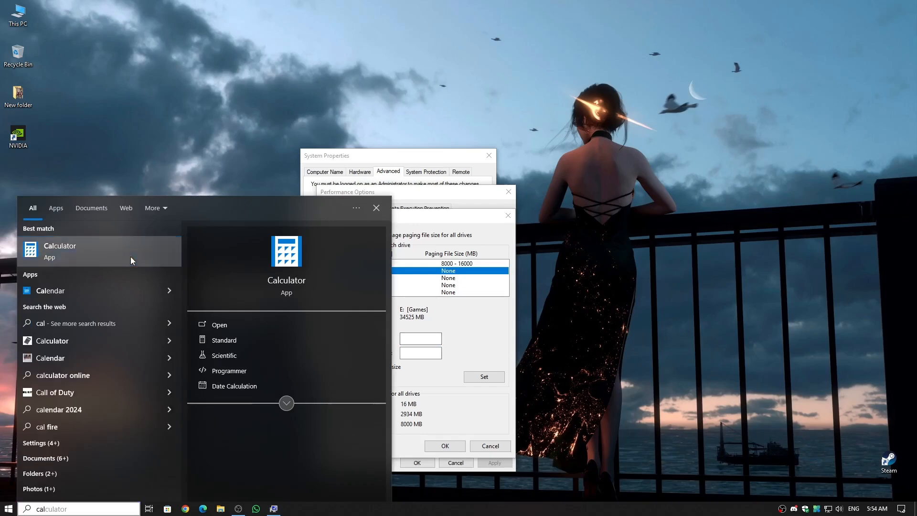
- Calculate 8,192 × 1.5 in Calculator and enter 12,288 as the initial size
{"action": "left_click", "coordinate": [60, 250]}
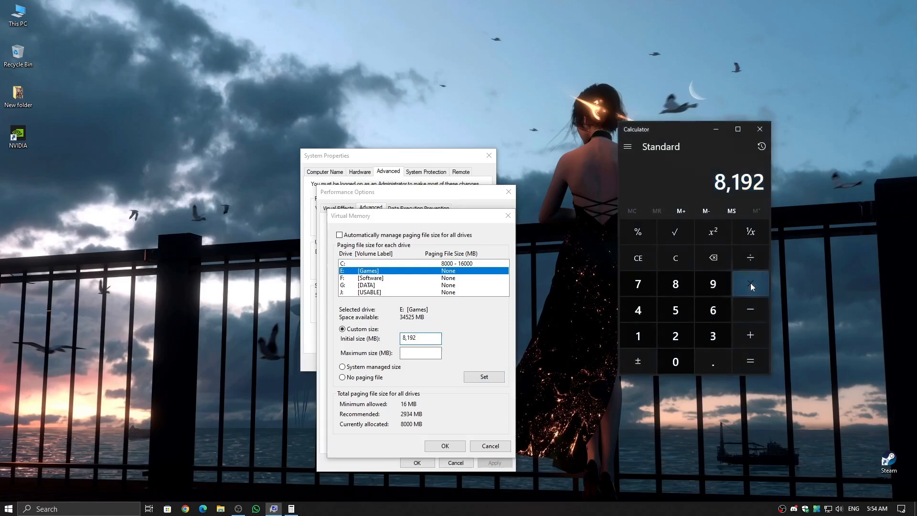
{"action": "left_click", "coordinate": [751, 361]}
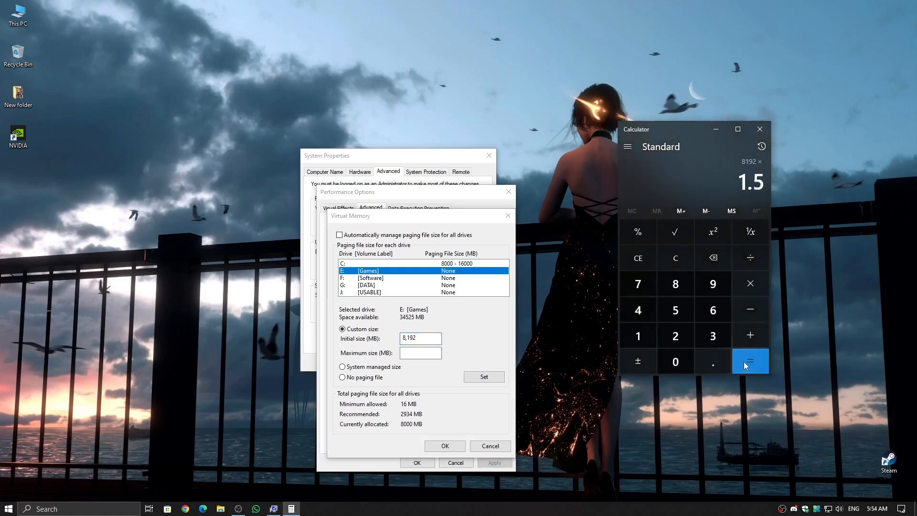
{"action": "left_click", "coordinate": [751, 361]}
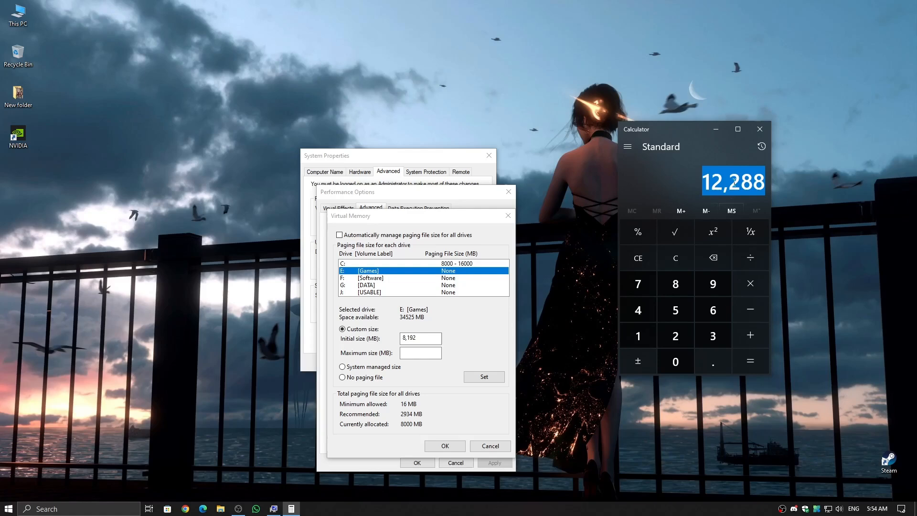
{"action": "type", "text": "12288"}
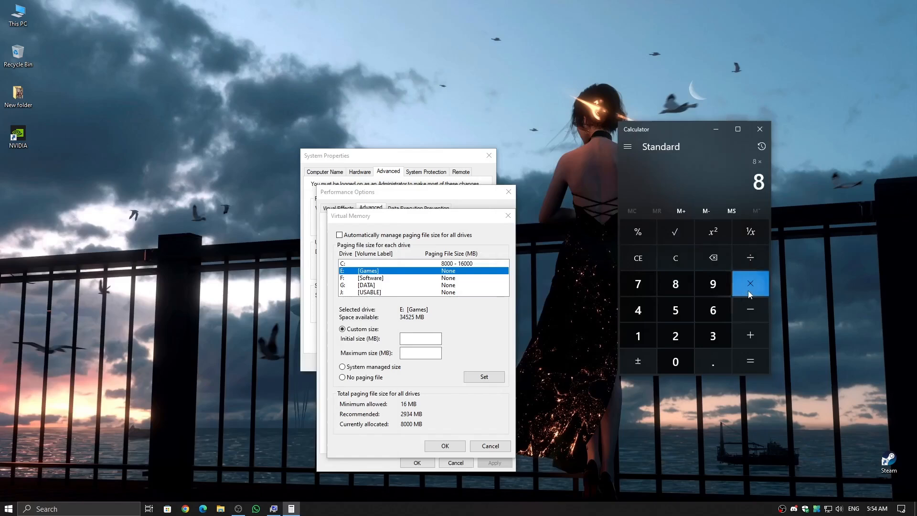
- Calculate 8,192 × 3 and enter 24,576 as the maximum size
{"action": "left_click", "coordinate": [750, 361]}
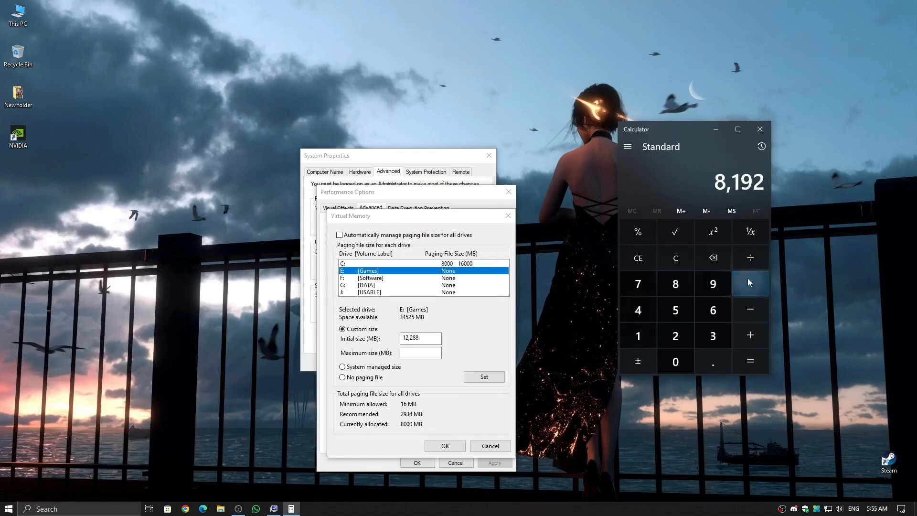
{"action": "left_click", "coordinate": [750, 284]}
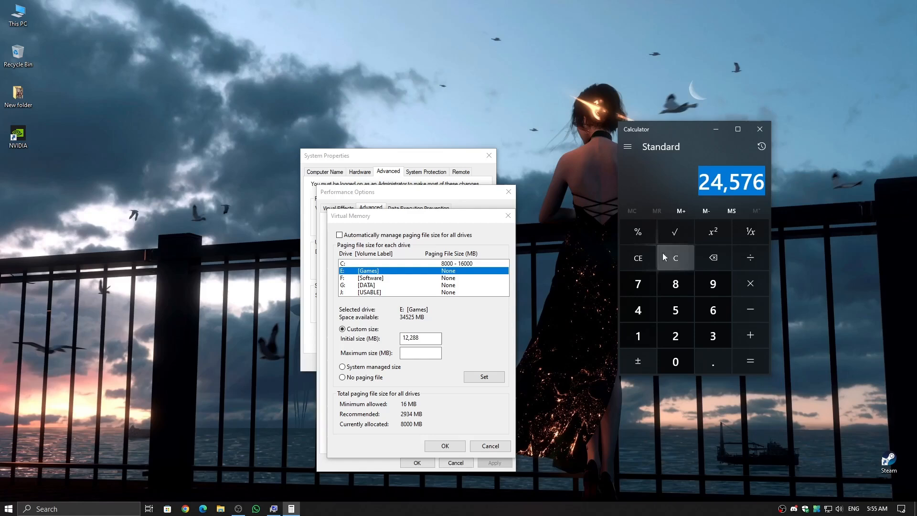
{"action": "type", "text": "24576"}
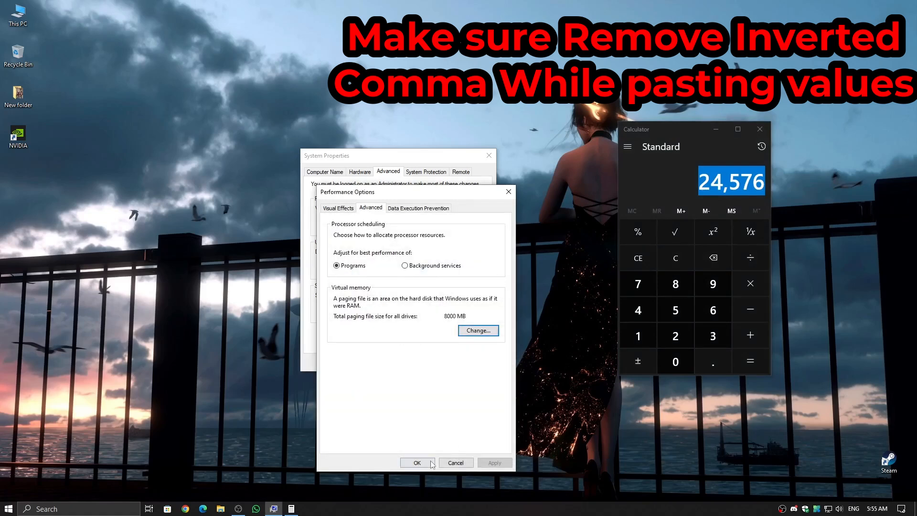
- Confirm Performance Options with OK and return to the Valorant match
{"action": "left_click", "coordinate": [417, 463]}
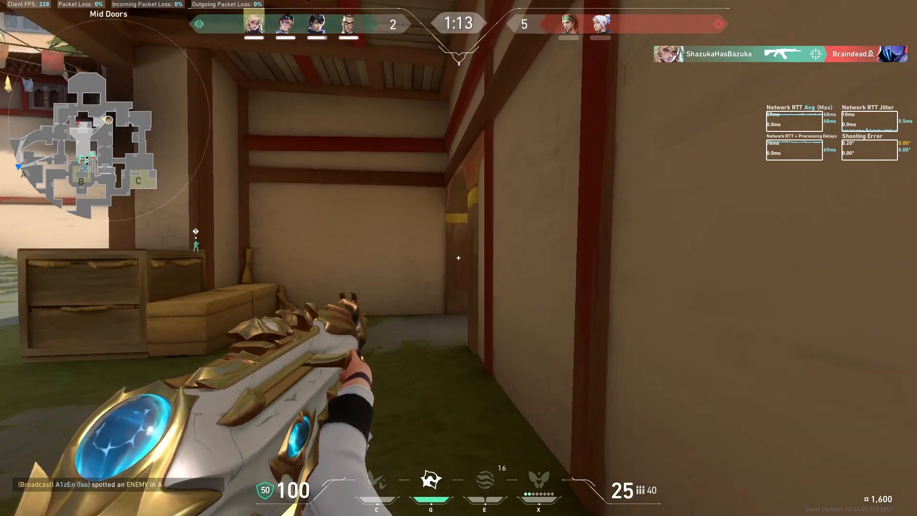
{"action": "mouse_move", "coordinate": [459, 259]}
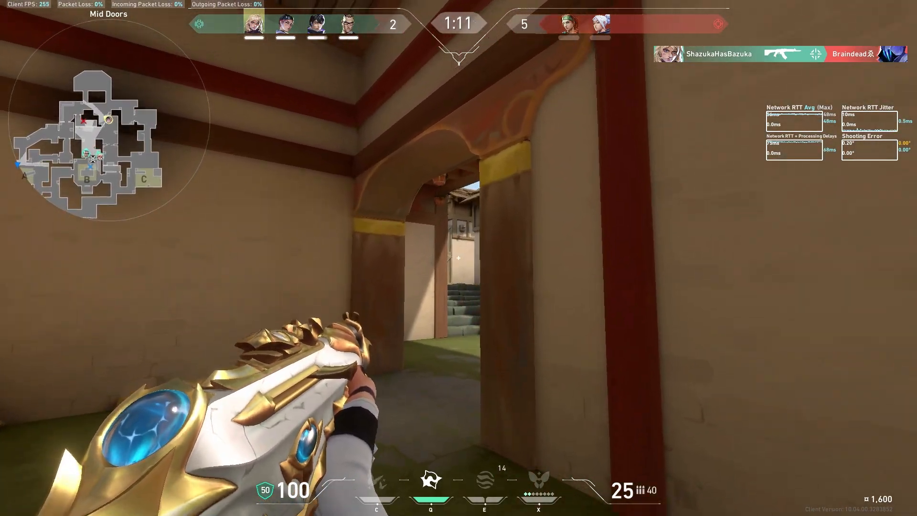